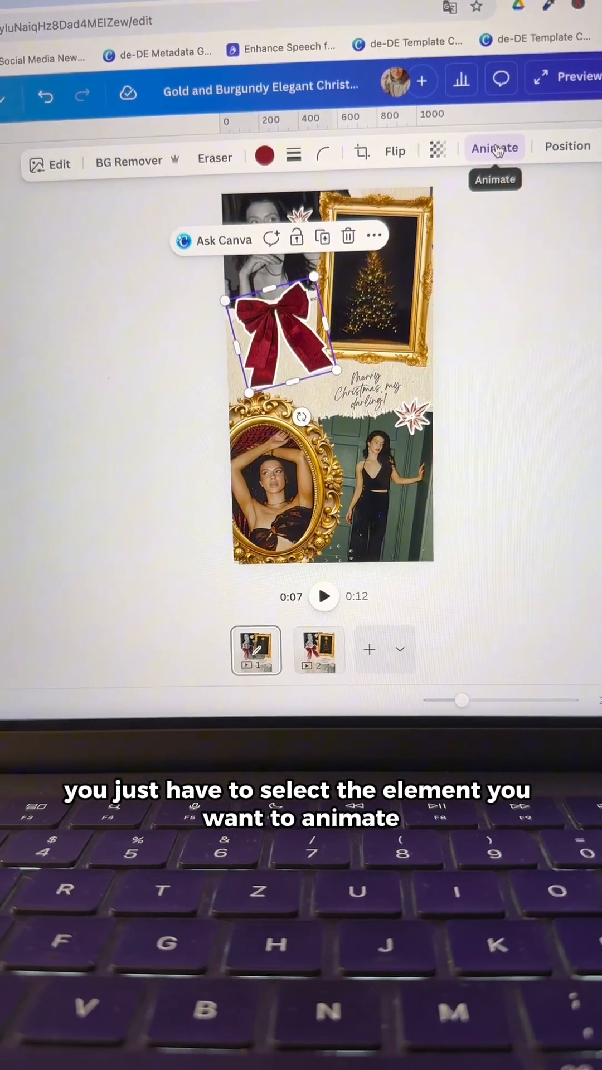
Show the bow's animation options scrolled down to the Wiggle add-on effect.
click(495, 147)
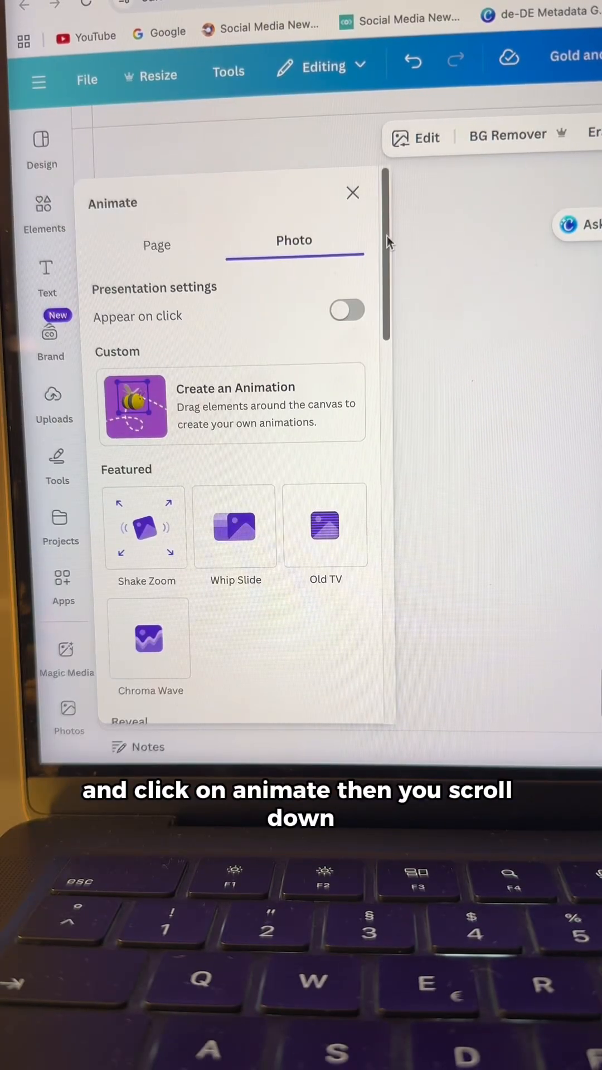
scroll(down, 3)
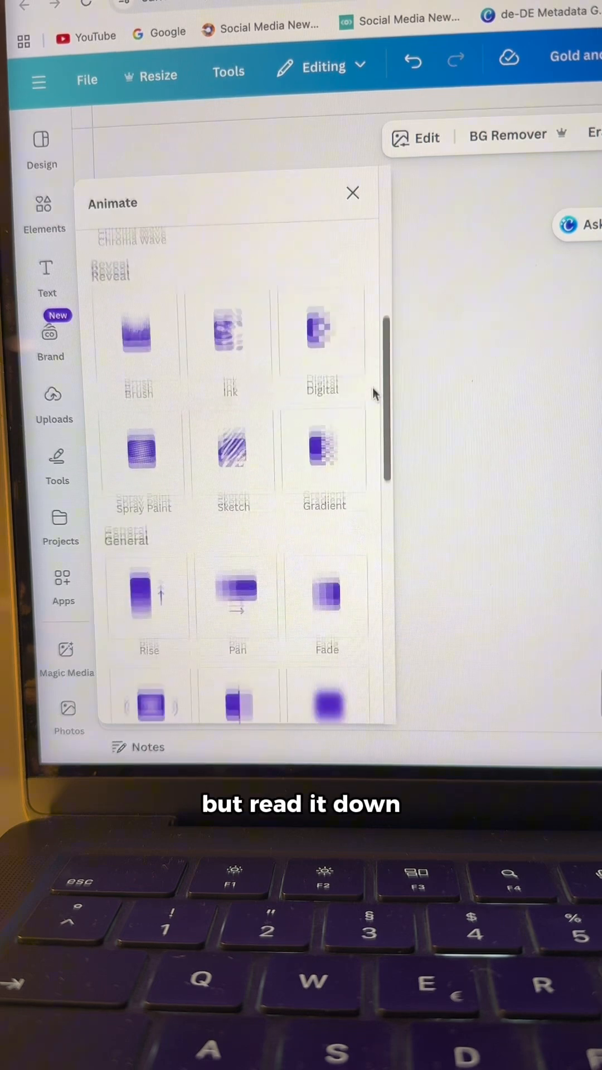
scroll(down, 3)
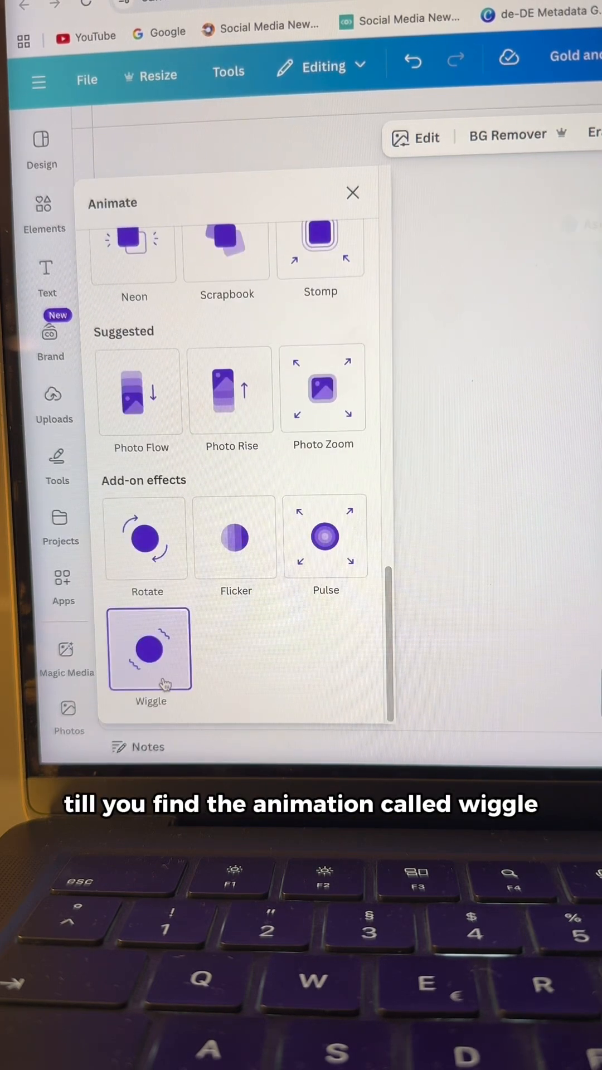
Apply Wiggle to the bow with its intensity slider dragged to the minimum.
click(148, 649)
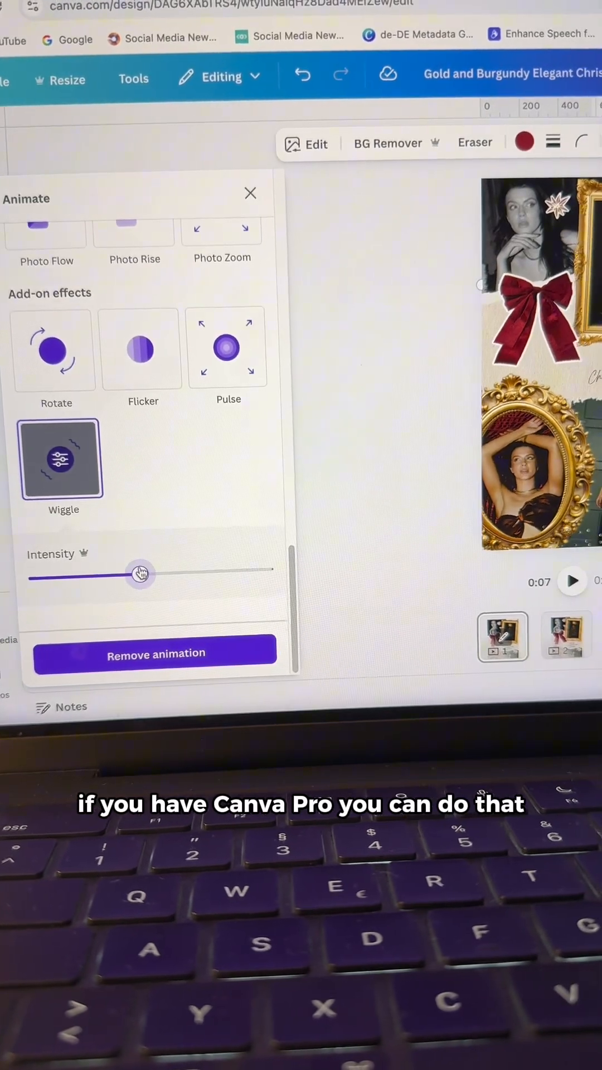
drag(140, 575, 45, 580)
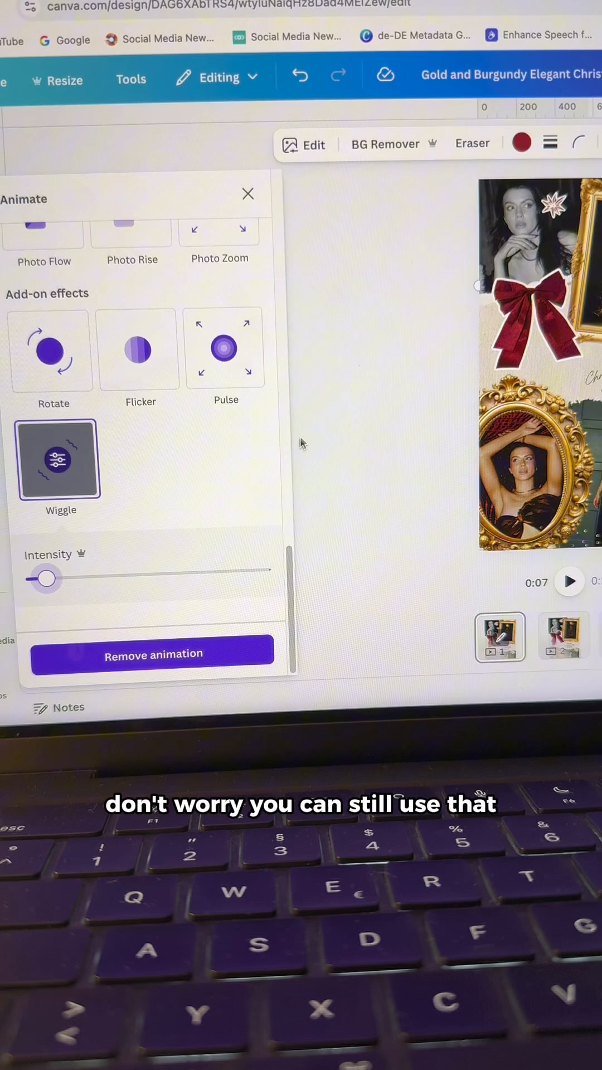
click(247, 194)
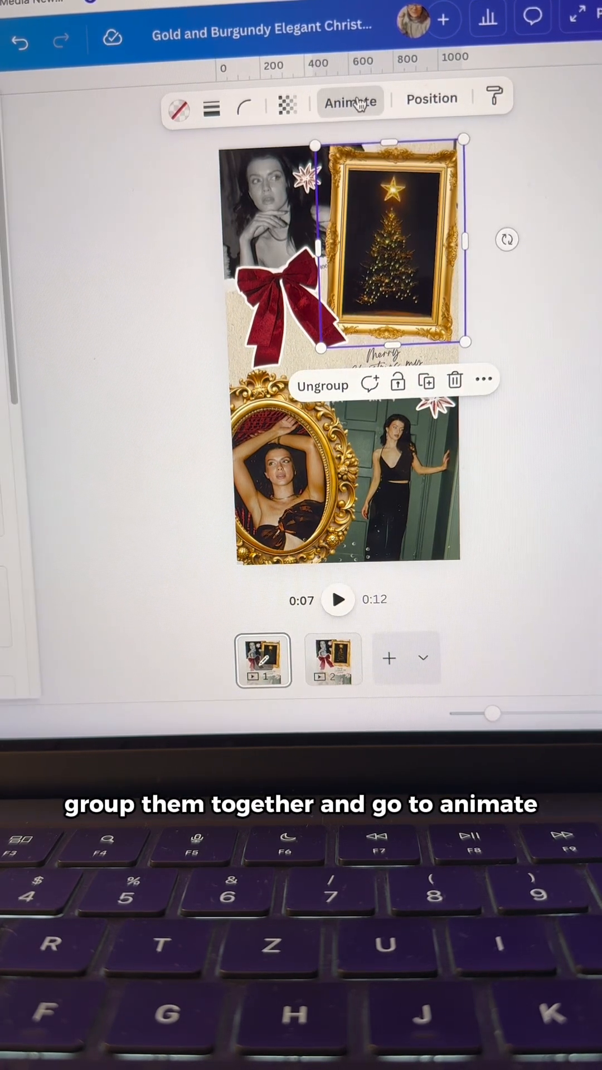
Apply the Wiggle add-on effect to the grouped gold tree frame.
click(350, 100)
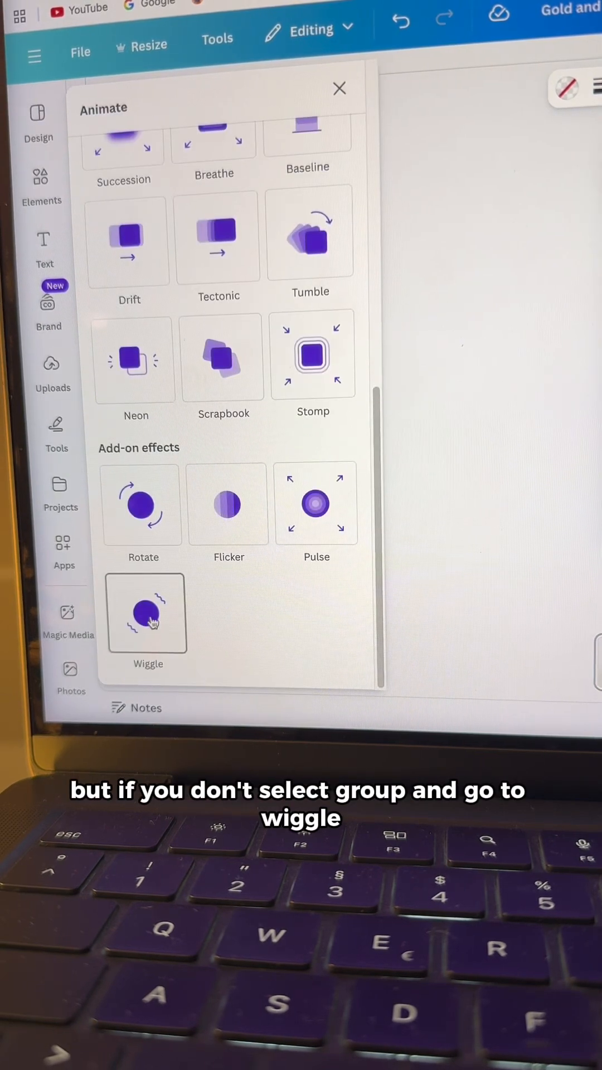
click(147, 612)
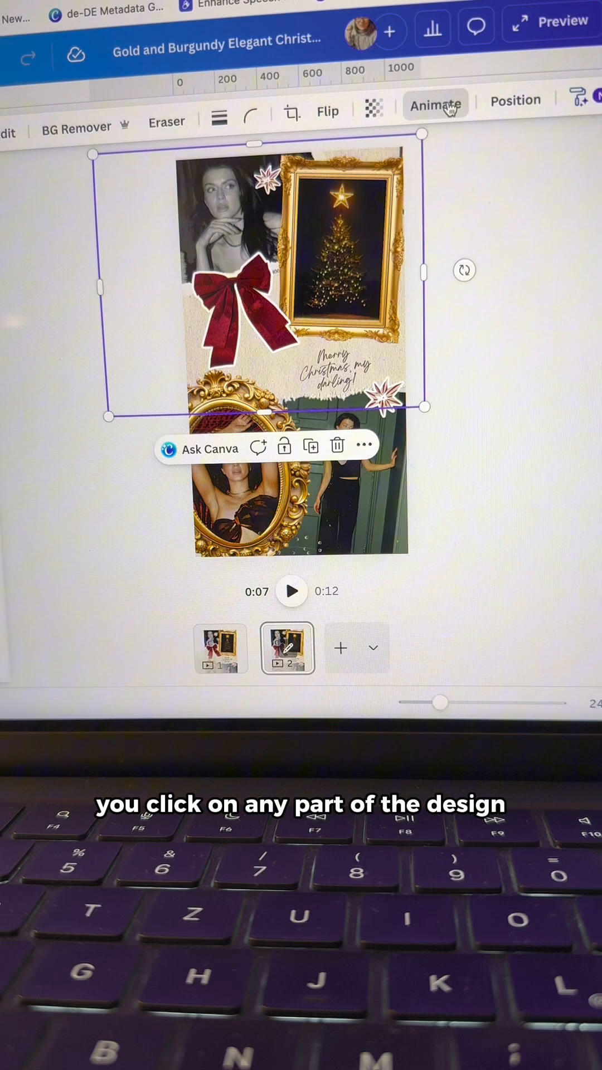
Show the page-wide animation styles for the second page.
click(436, 101)
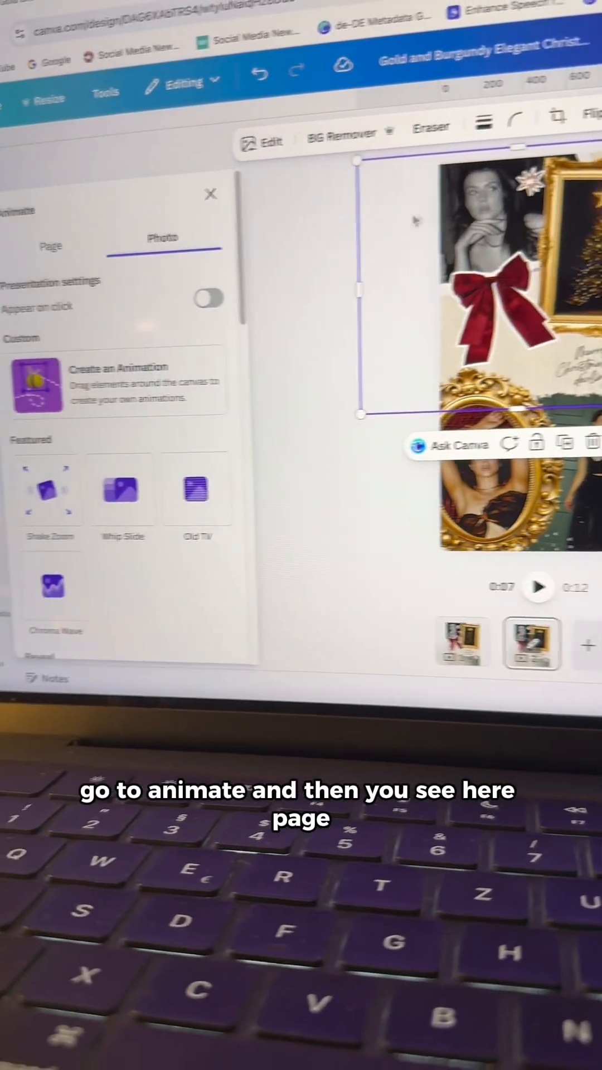
click(51, 246)
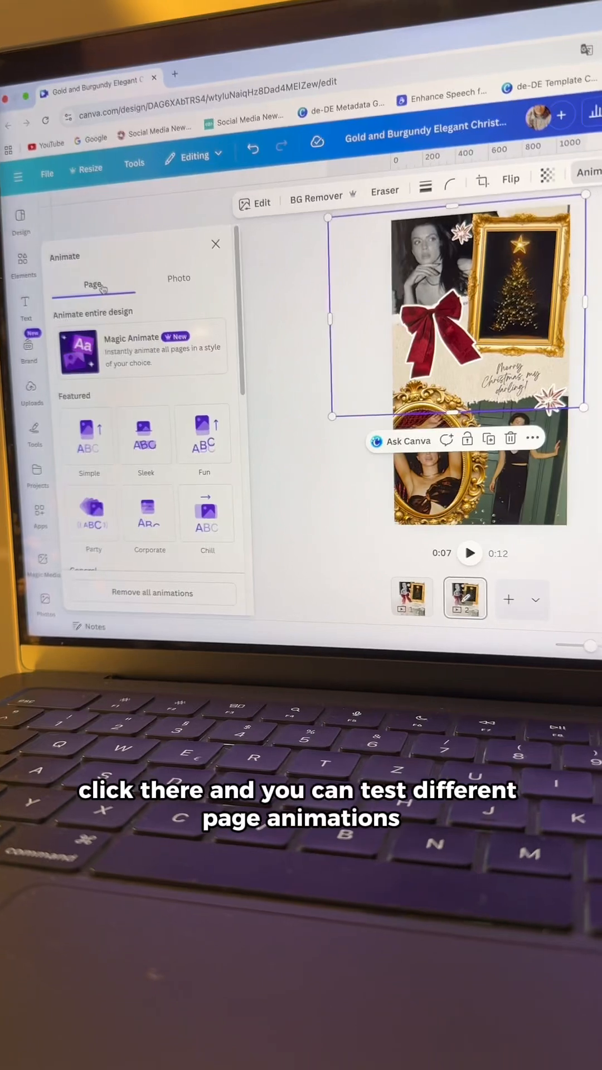
Preview general page styles including Block, then apply the Stomp page animation.
scroll(down, 3)
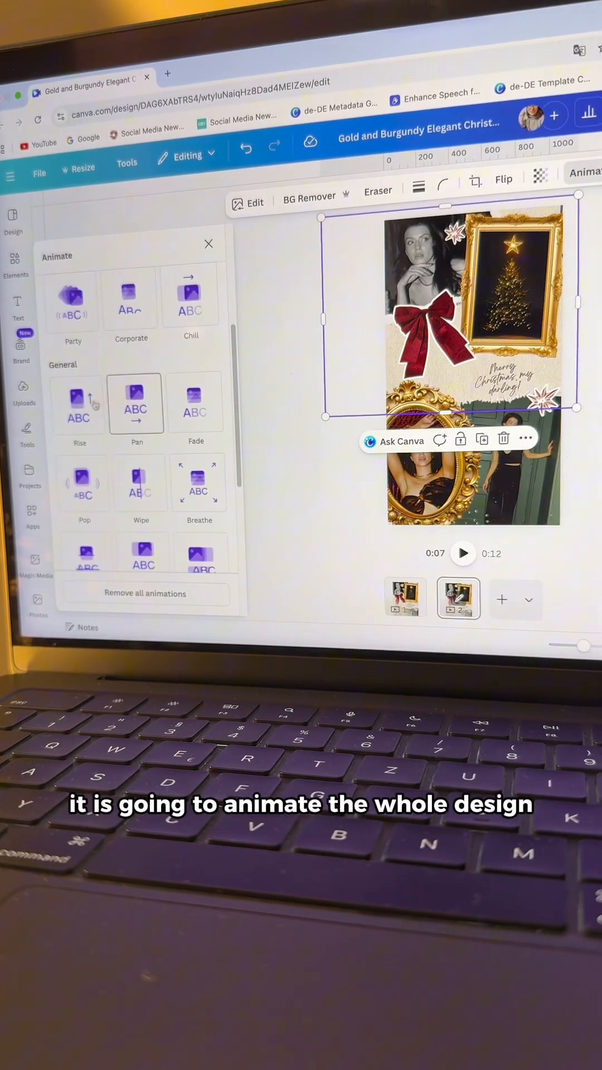
click(199, 483)
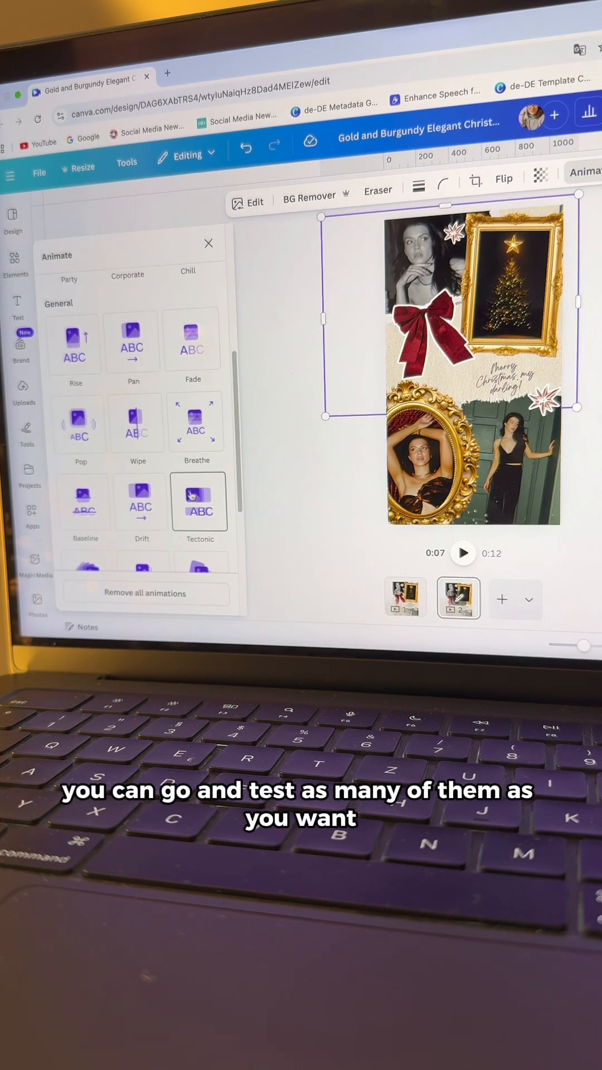
scroll(down, 3)
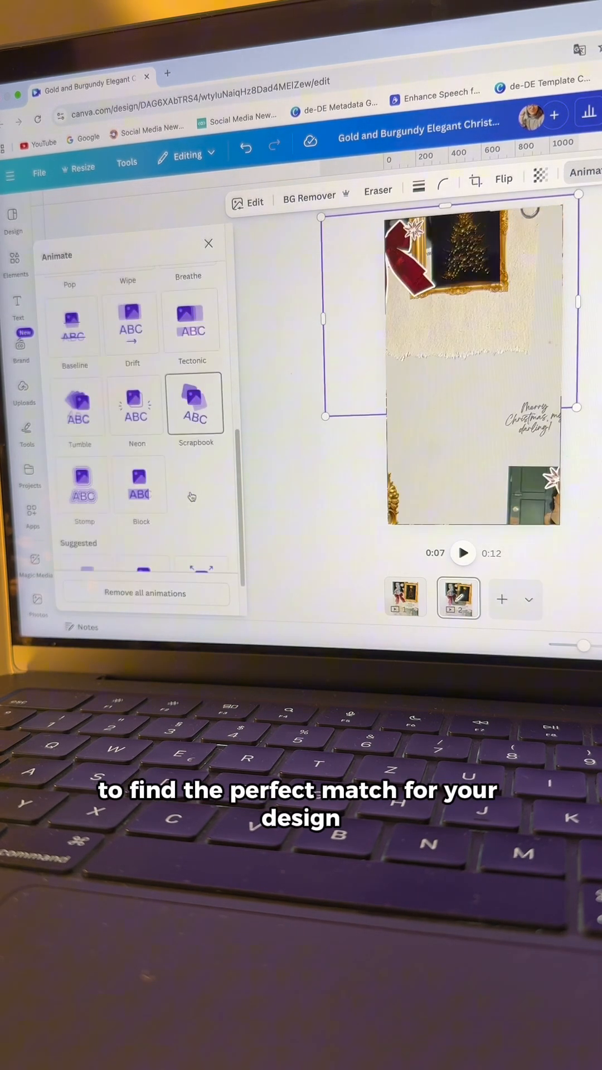
scroll(down, 3)
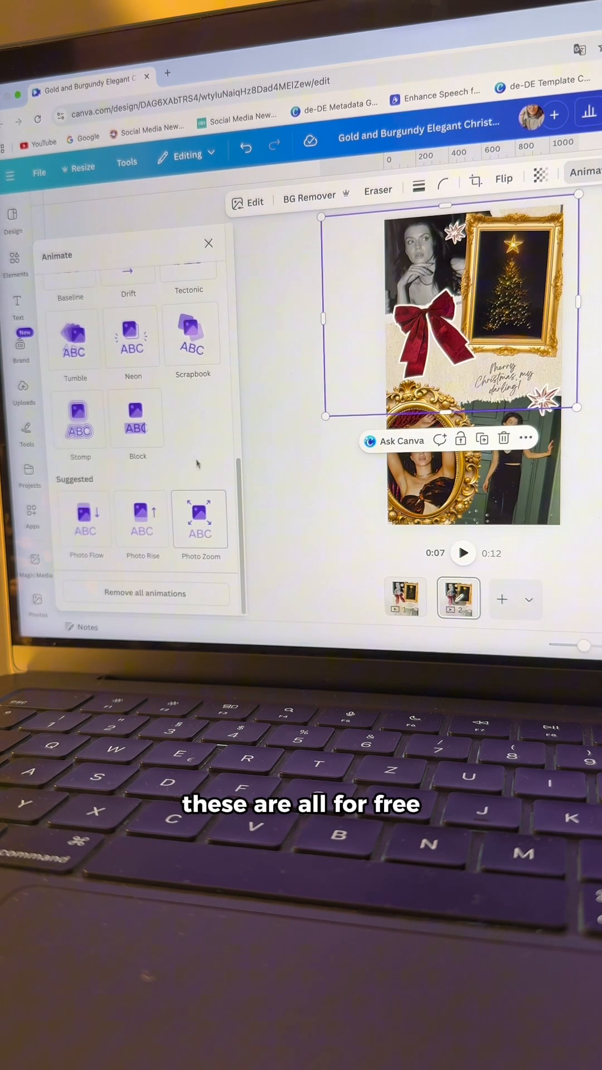
click(137, 419)
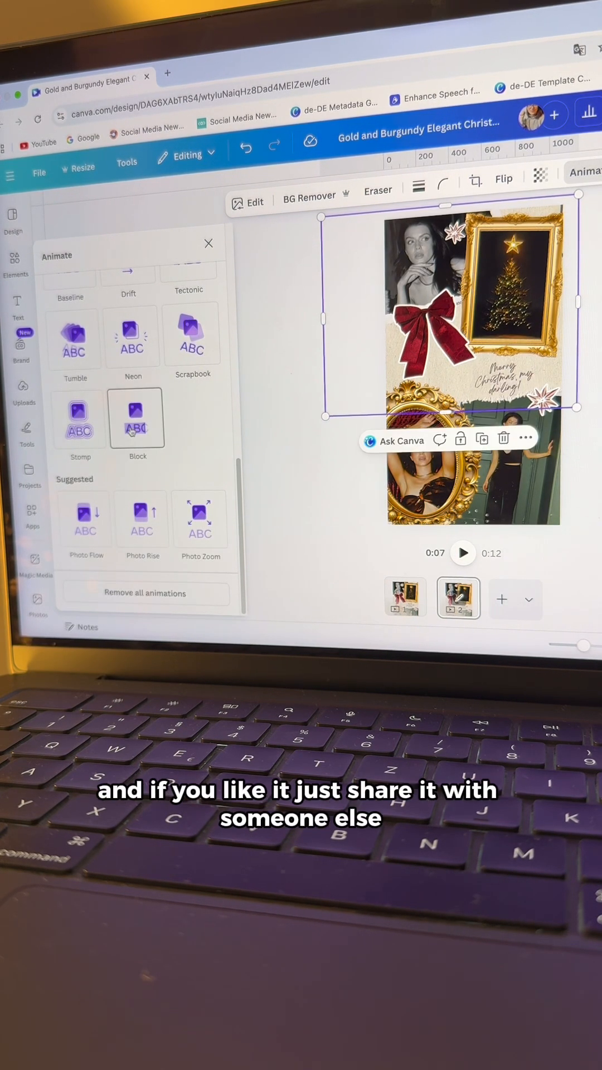
click(80, 419)
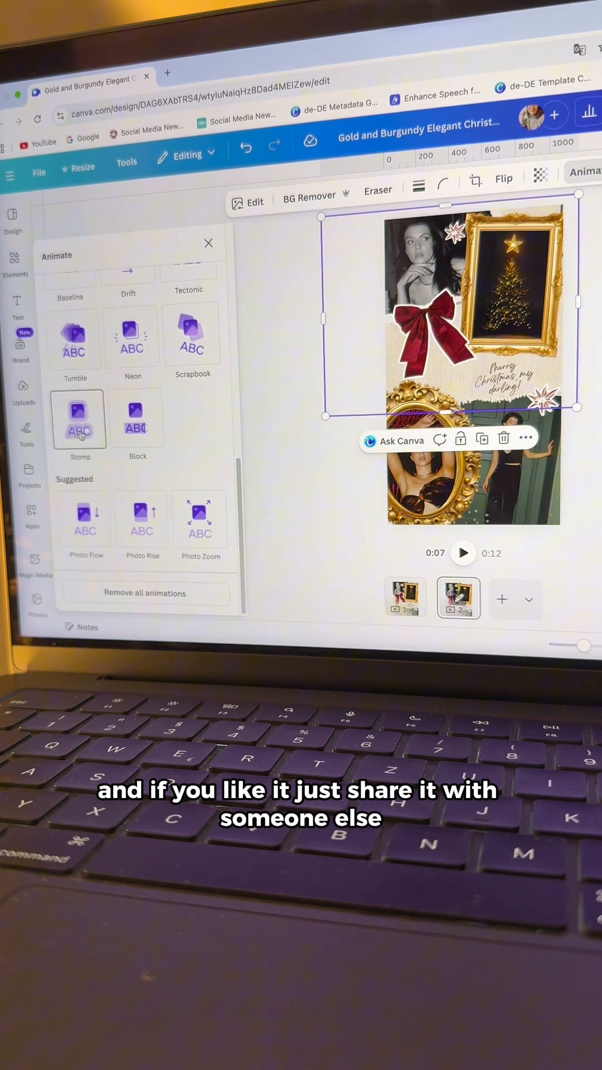